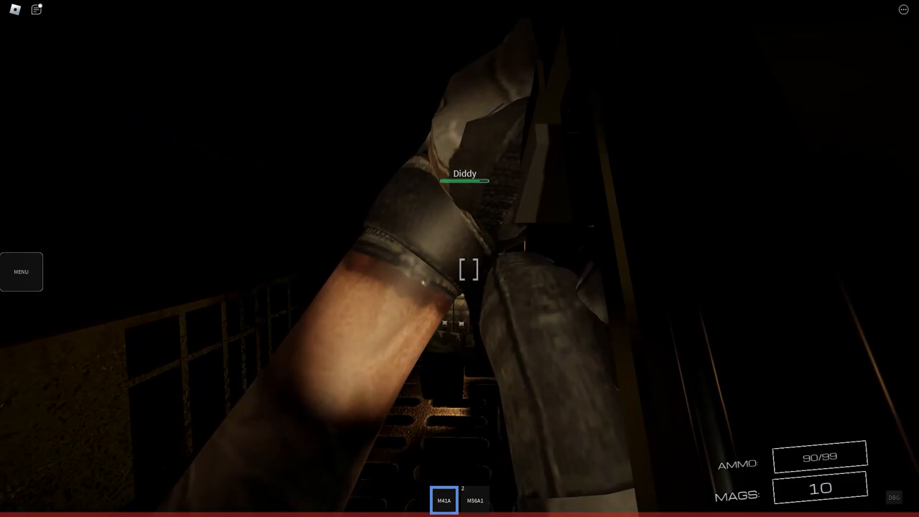
Step: Reload the M41A rifle while moving through the dark grated corridor
key(r)
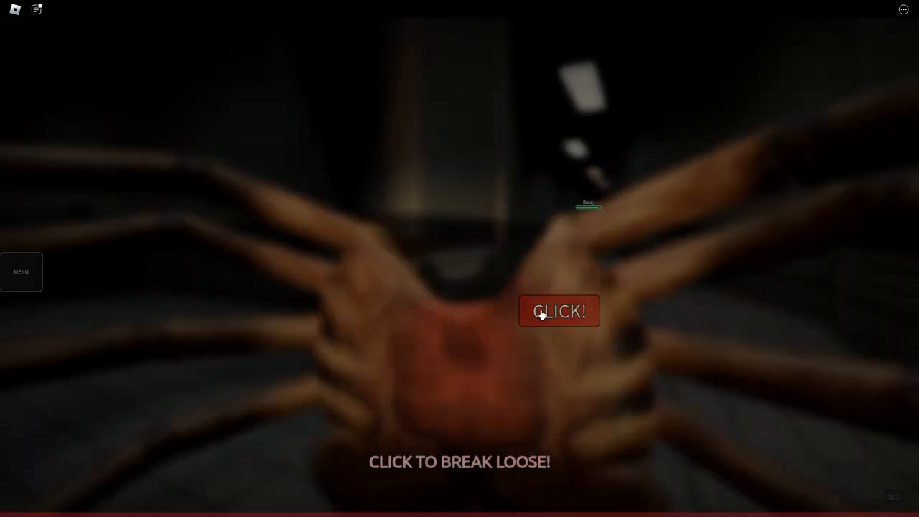
Step: Hit the moving CLICK! prompt three times to break loose from the facehugger
click(560, 311)
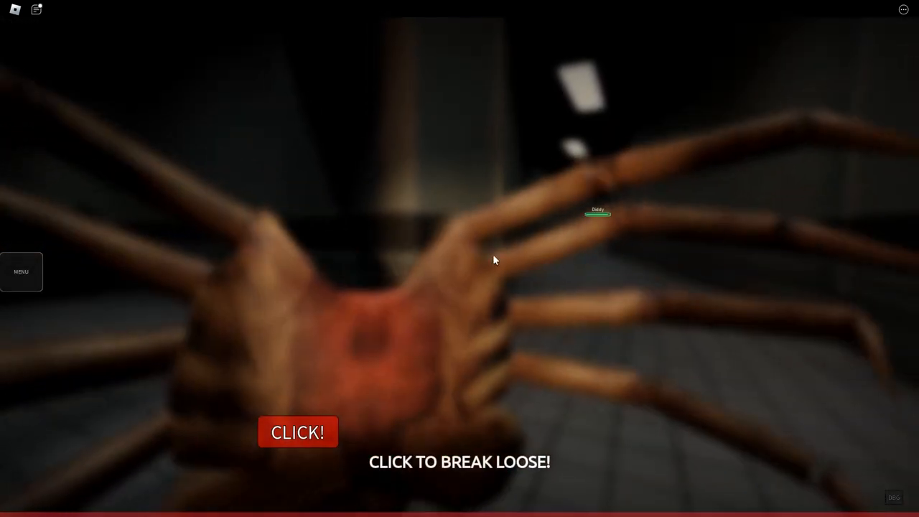
click(298, 431)
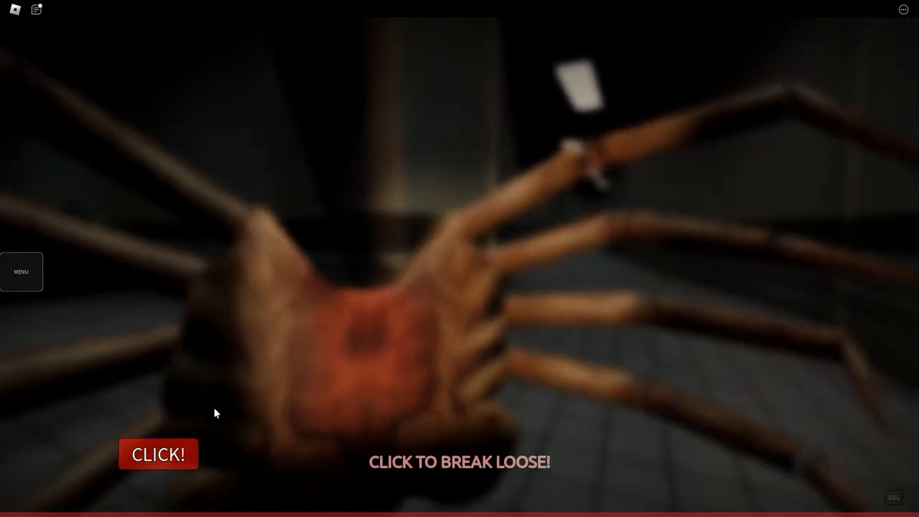
click(158, 454)
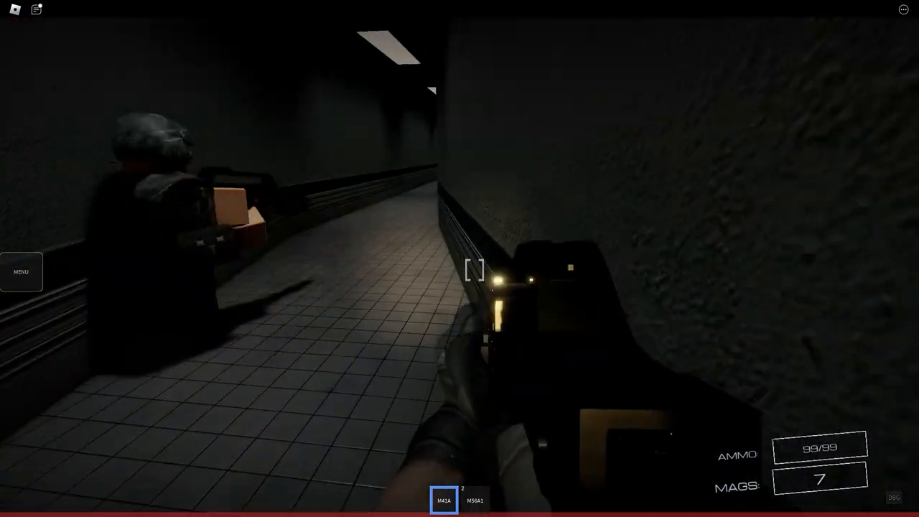
mouse_move(459, 259)
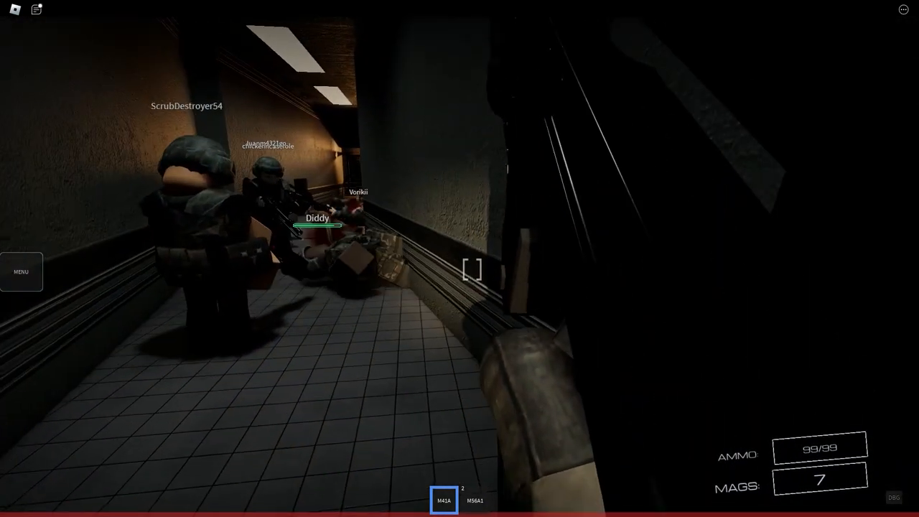
Step: Fire the M41A down the tiled corridor after rejoining the squad
click(460, 259)
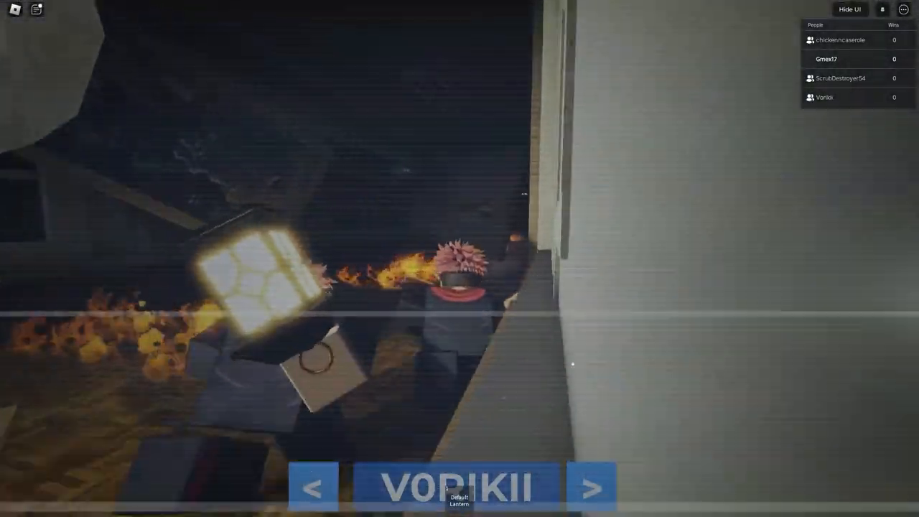
mouse_move(460, 259)
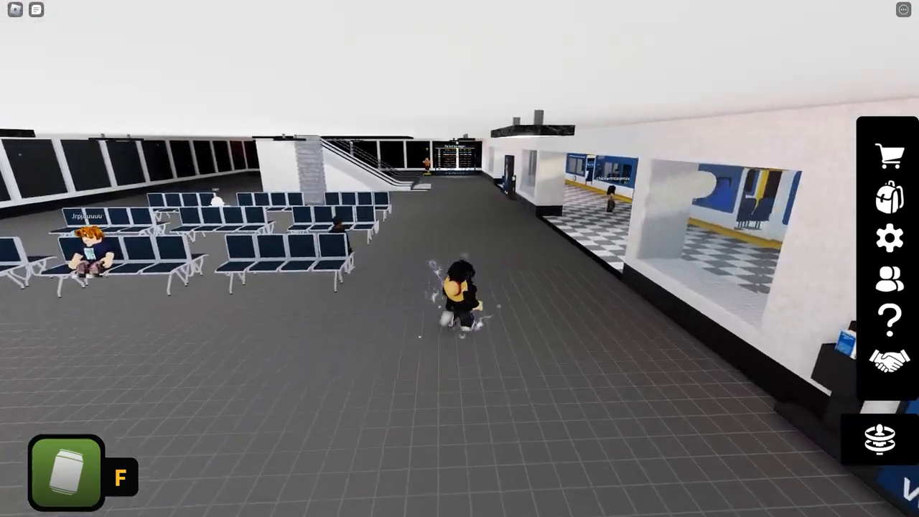
Step: Walk forward from the waiting hall onto the train platform and board the train
key(w)
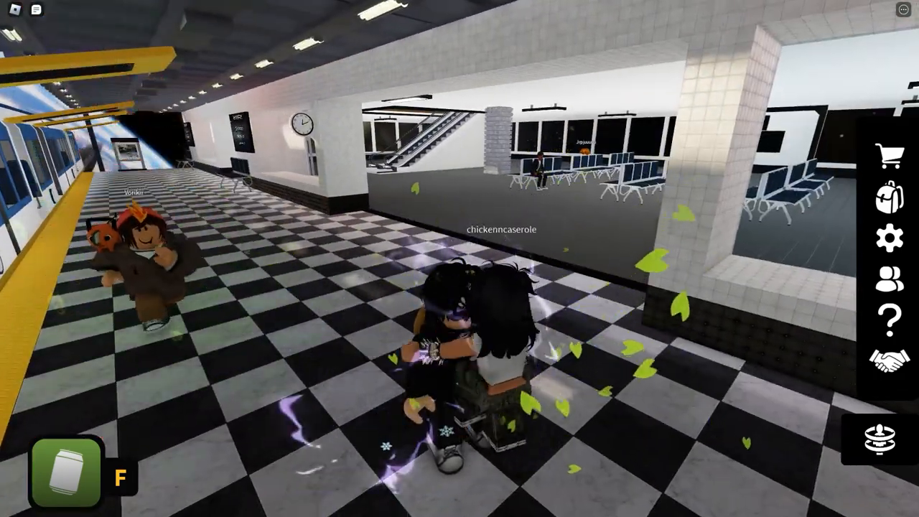
mouse_move(460, 259)
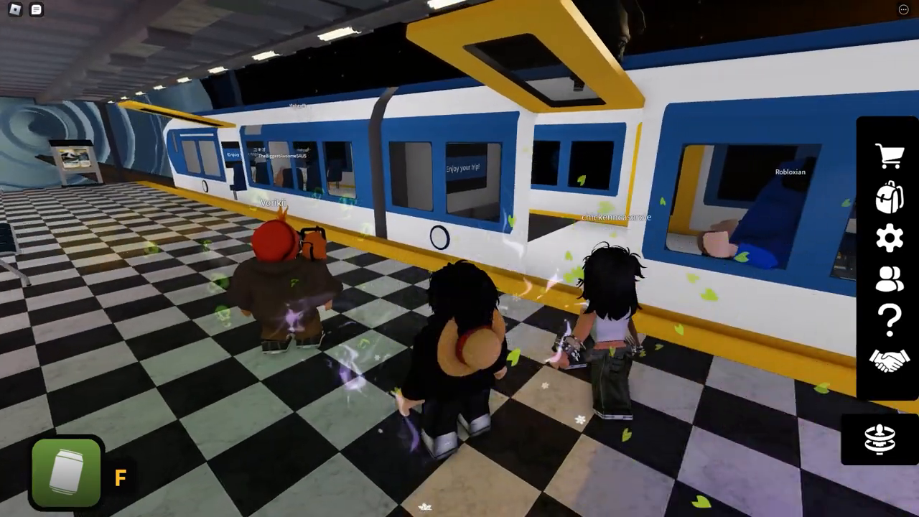
key(w)
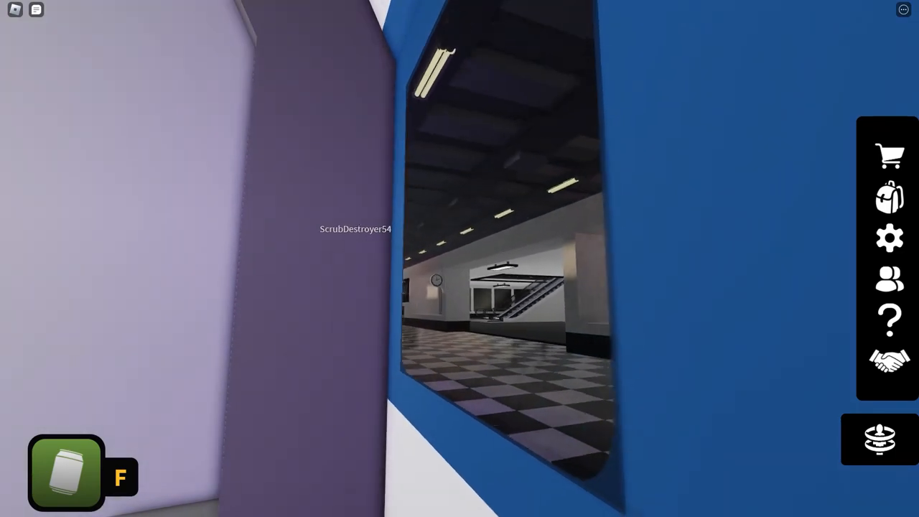
mouse_move(460, 259)
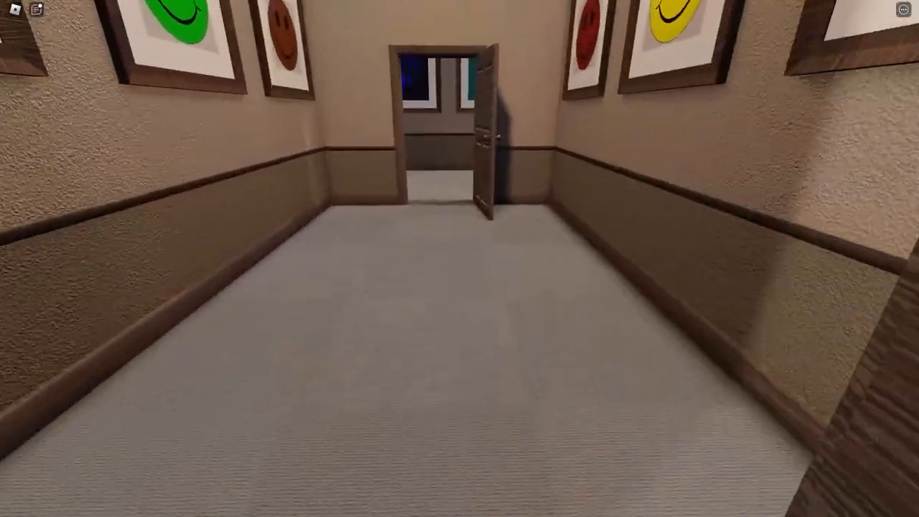
Step: Walk forward through the office hallway into the carpeted room with the vending machine
key(w)
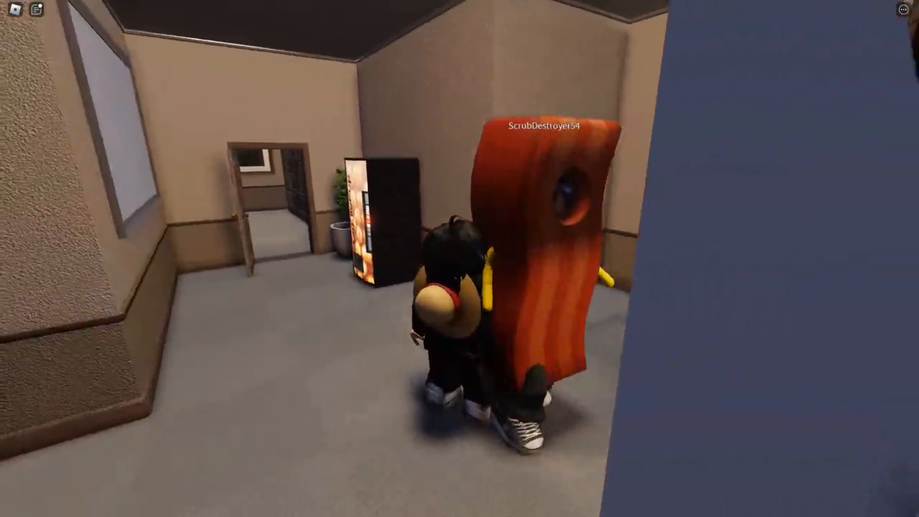
mouse_move(460, 259)
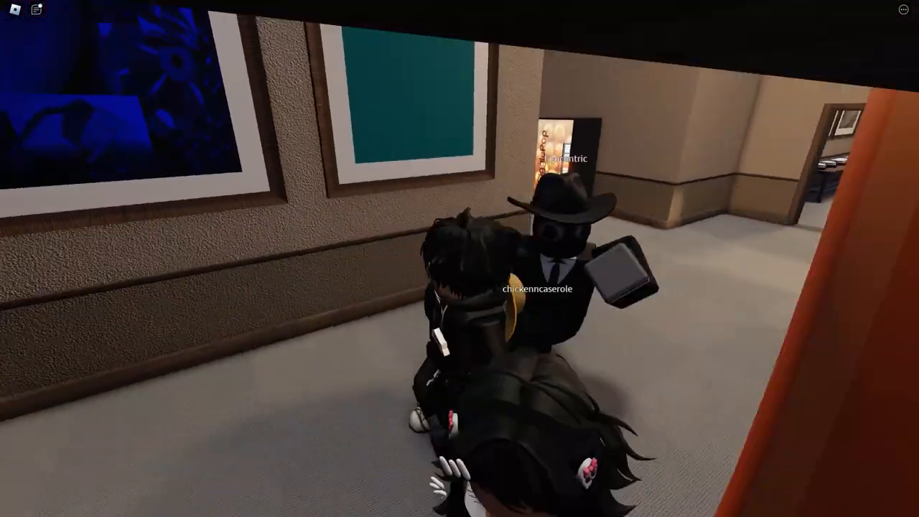
mouse_move(460, 258)
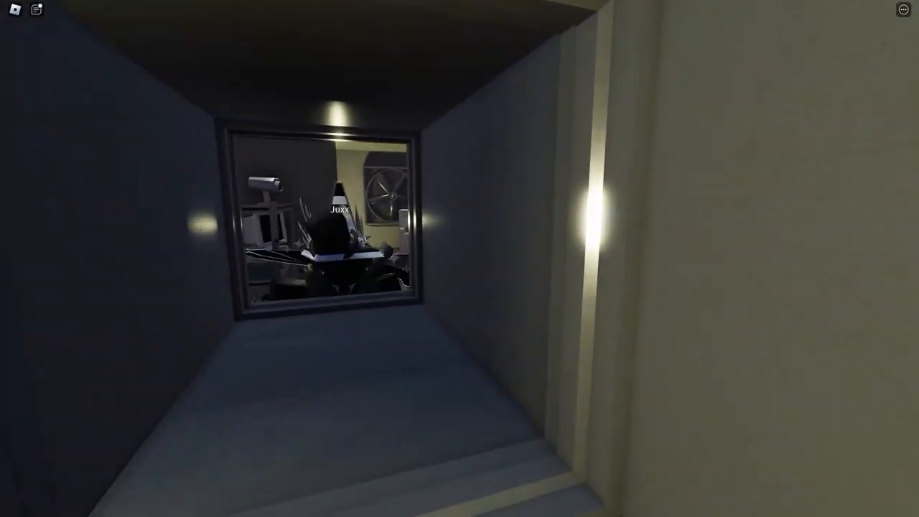
mouse_move(460, 259)
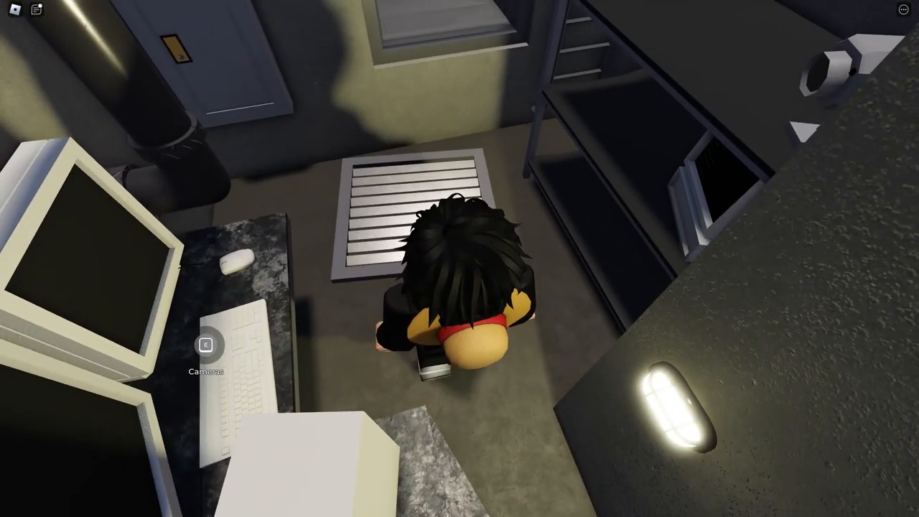
Step: Interact with the Cameras prompt at the security room computers
key(e)
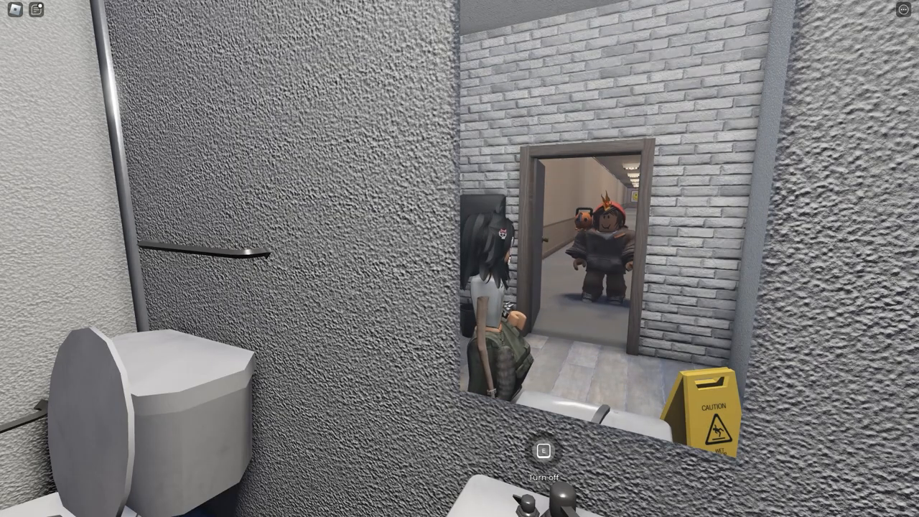
mouse_move(460, 258)
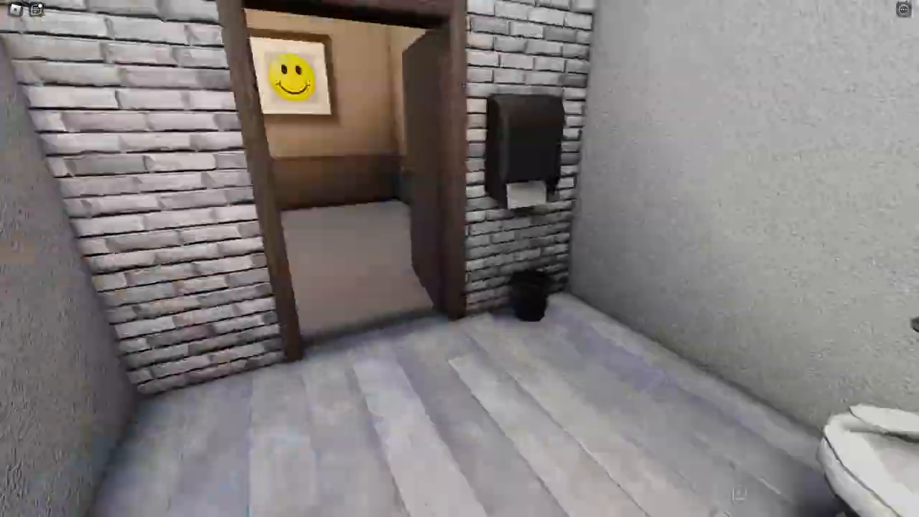
mouse_move(460, 258)
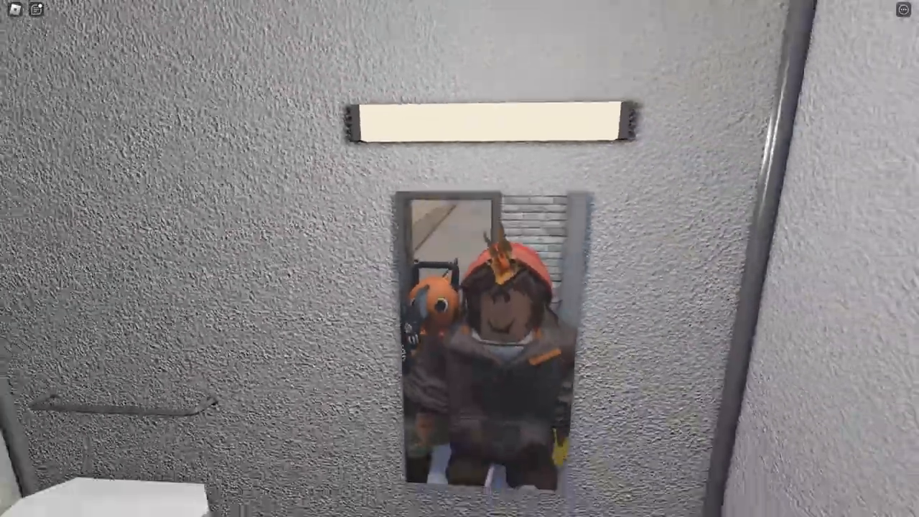